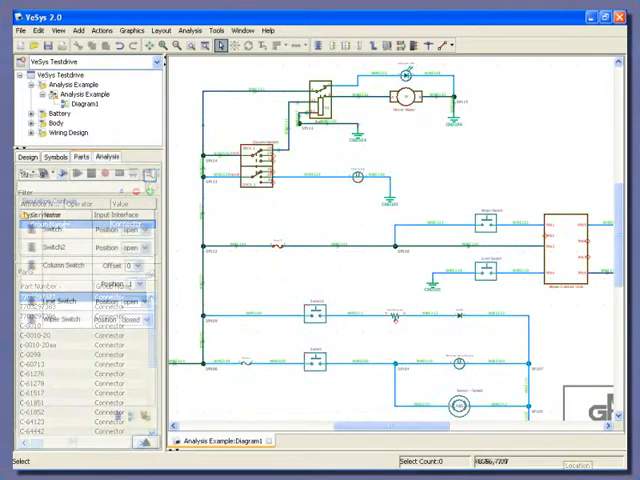
left_click(76, 172)
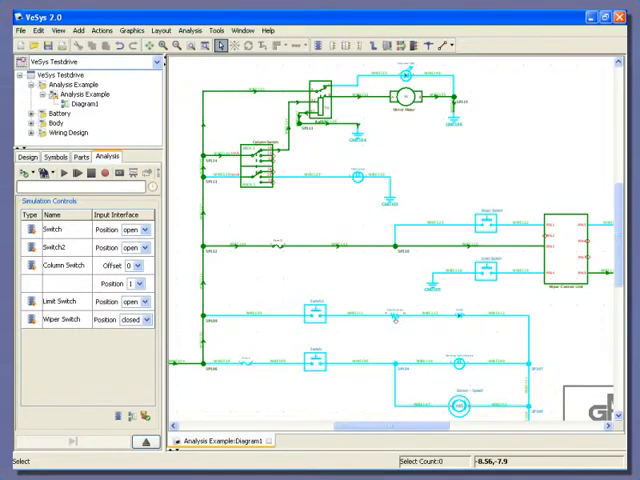